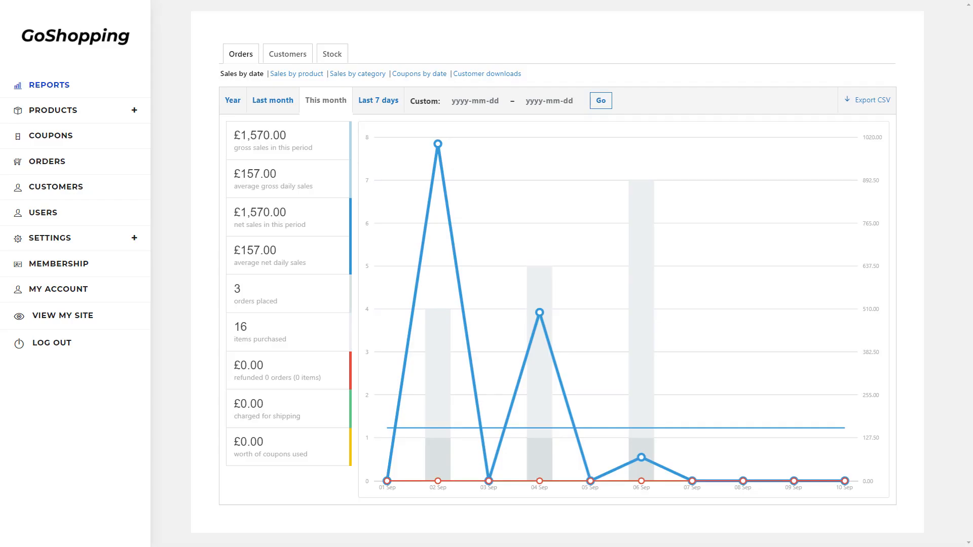
Step: Browse the product list, then view and scroll GoShopping's storefront home page
left_click(52, 110)
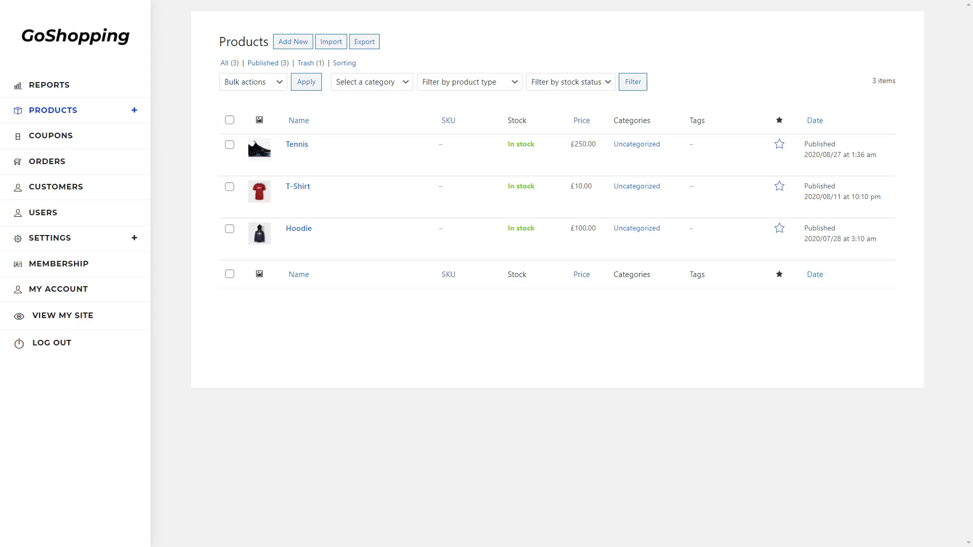
left_click(50, 237)
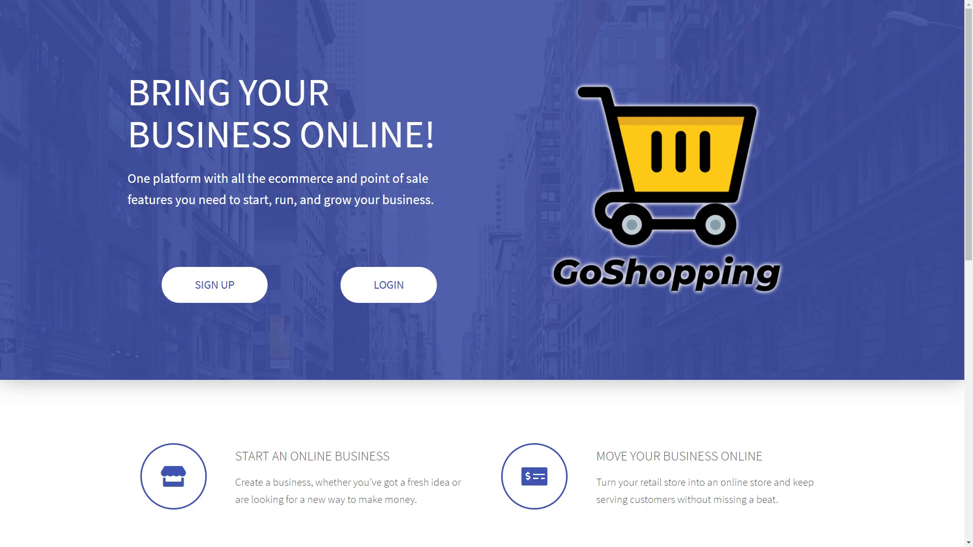
scroll("down", 3)
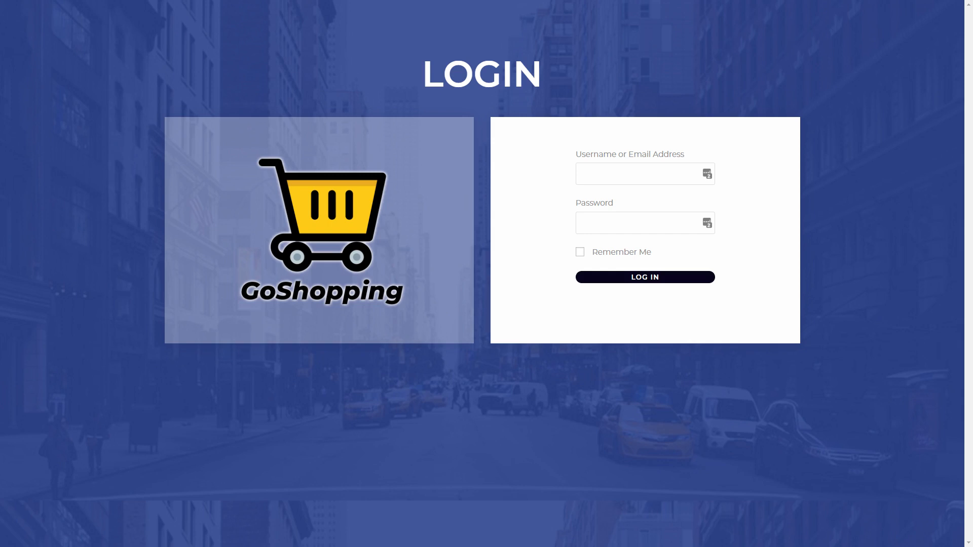
Step: Log in and open the dashboard.goshopping.local subsite's admin dashboard from Network Sites
left_click(644, 277)
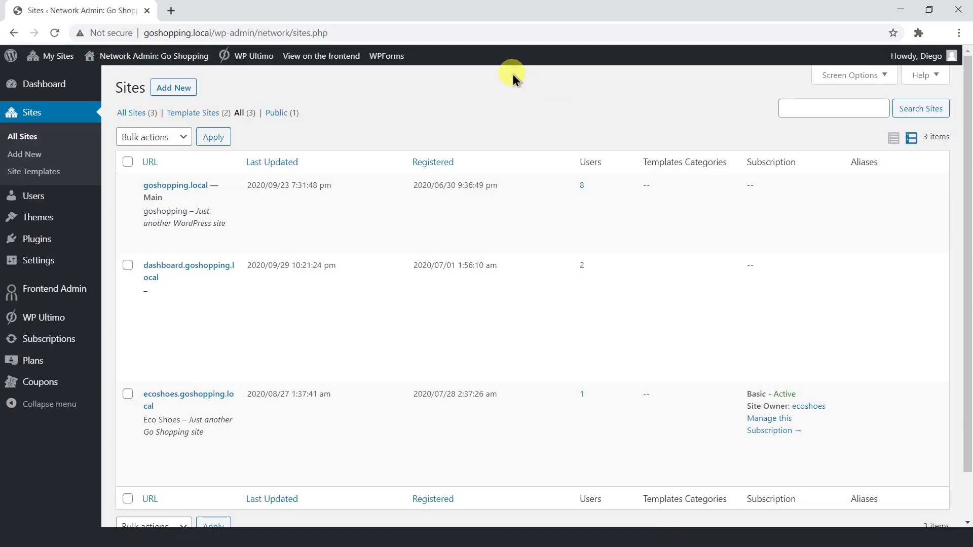
left_click(271, 163)
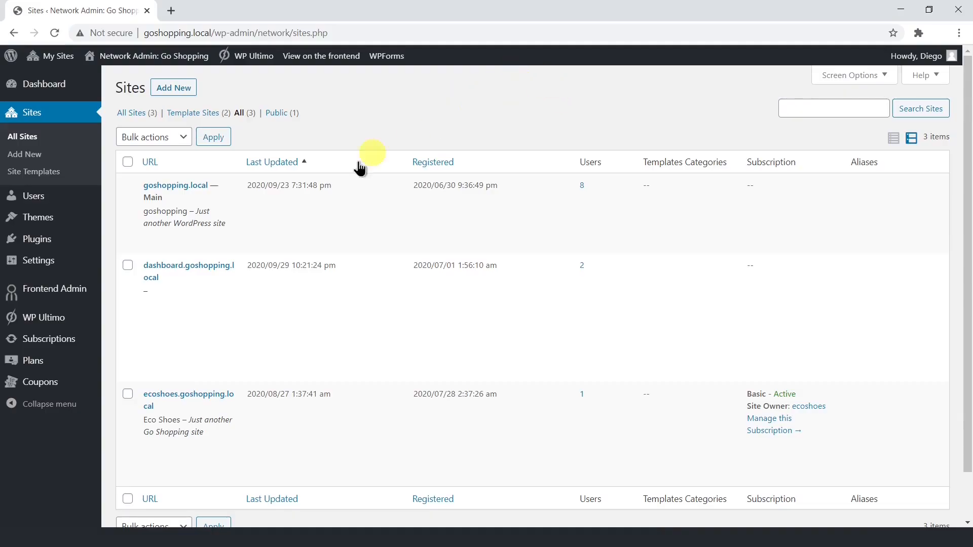
left_click(188, 265)
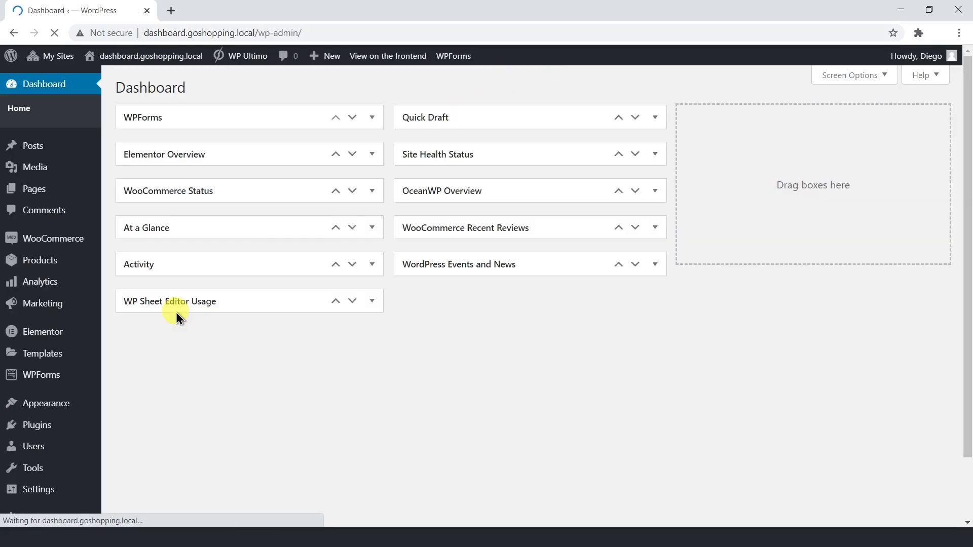
mouse_move(33, 188)
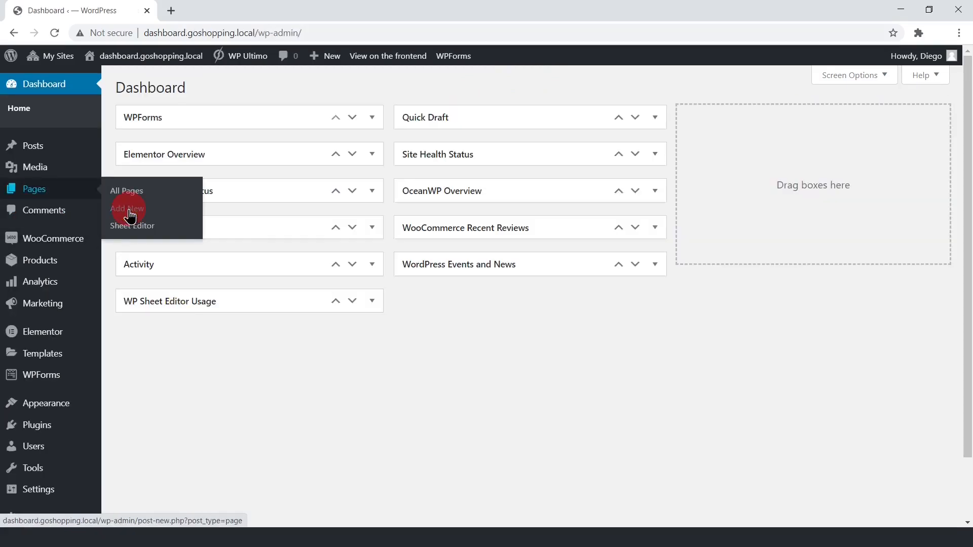
Step: Add a new page titled 'Users' and edit it with Elementor
left_click(127, 207)
type("Users")
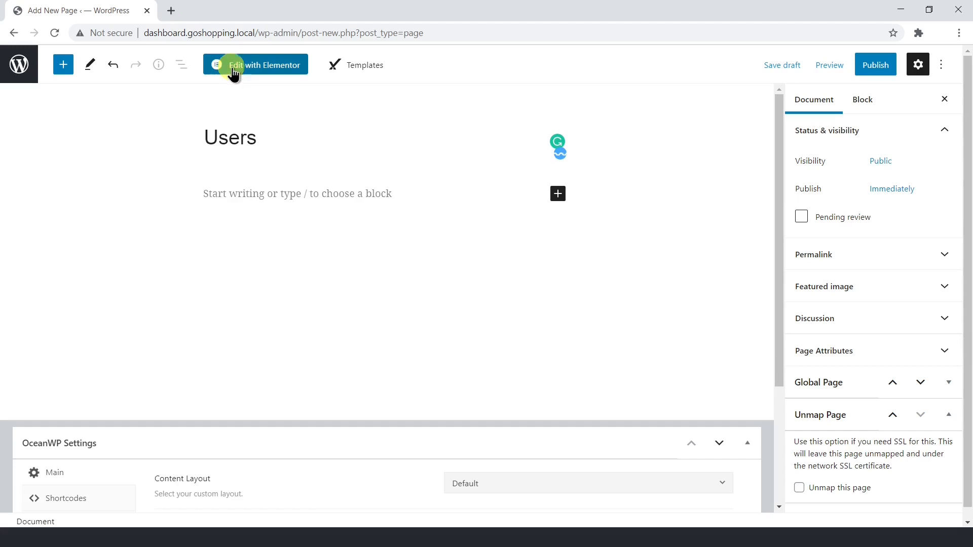
left_click(255, 64)
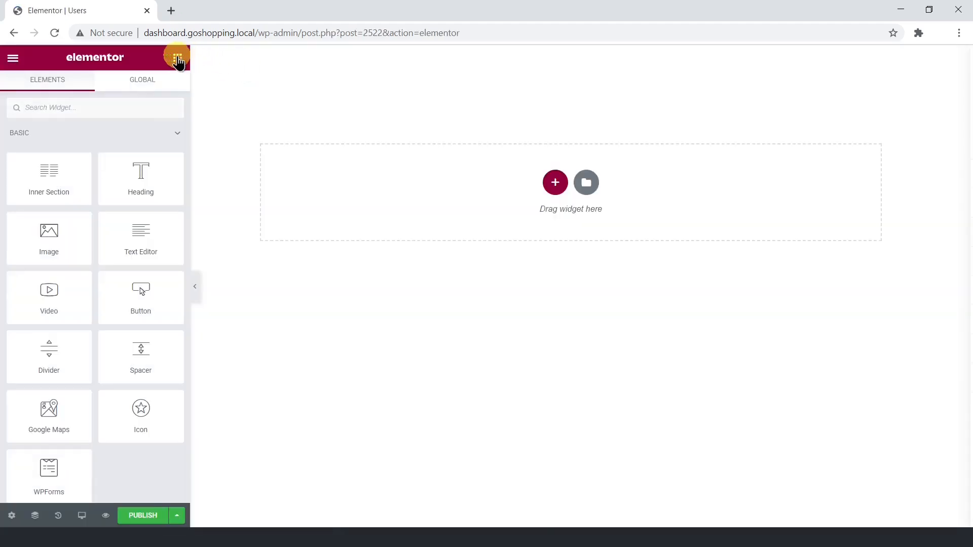
Step: Add a Tabs widget and rename Tab #1 to 'Customers' with the customers shortcode
type("tabs")
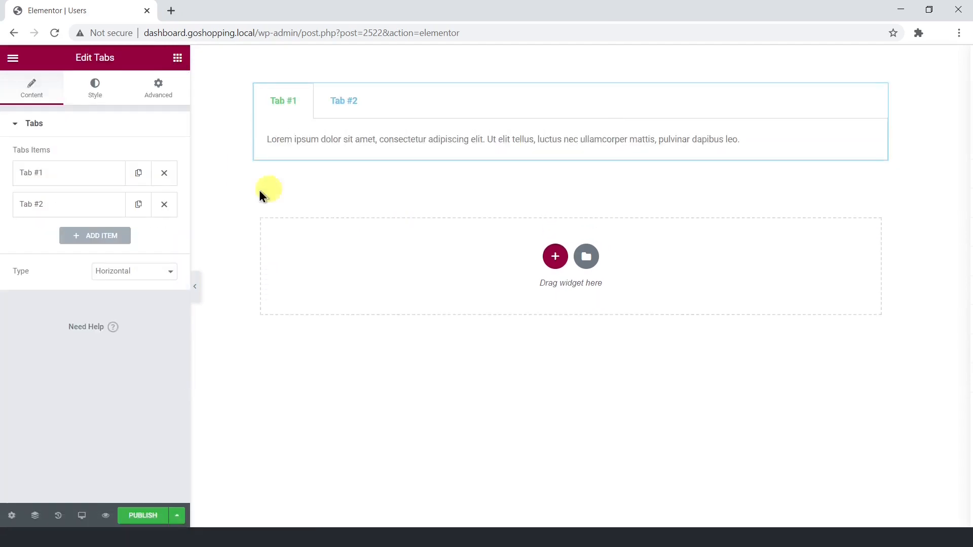
left_click(69, 172)
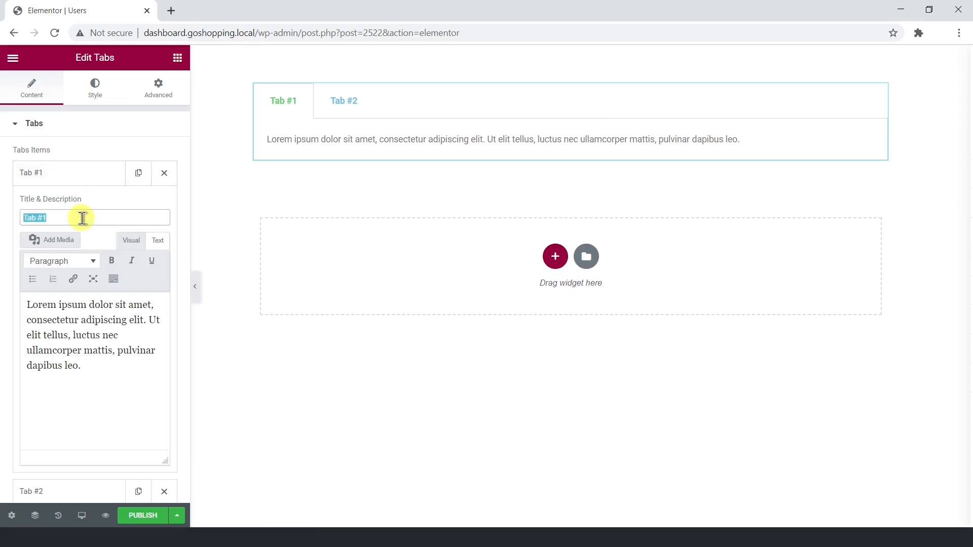
type("Customers")
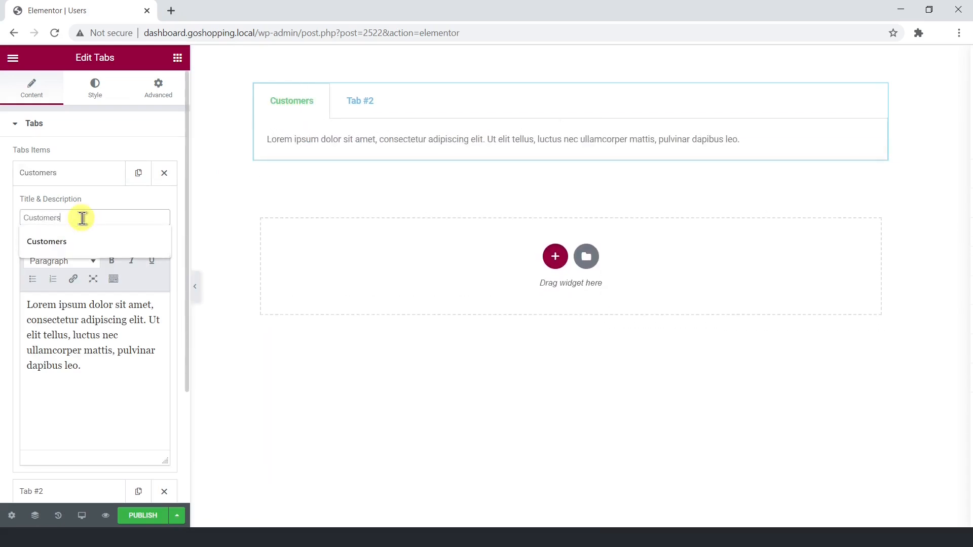
left_click_drag(30, 304, 81, 365)
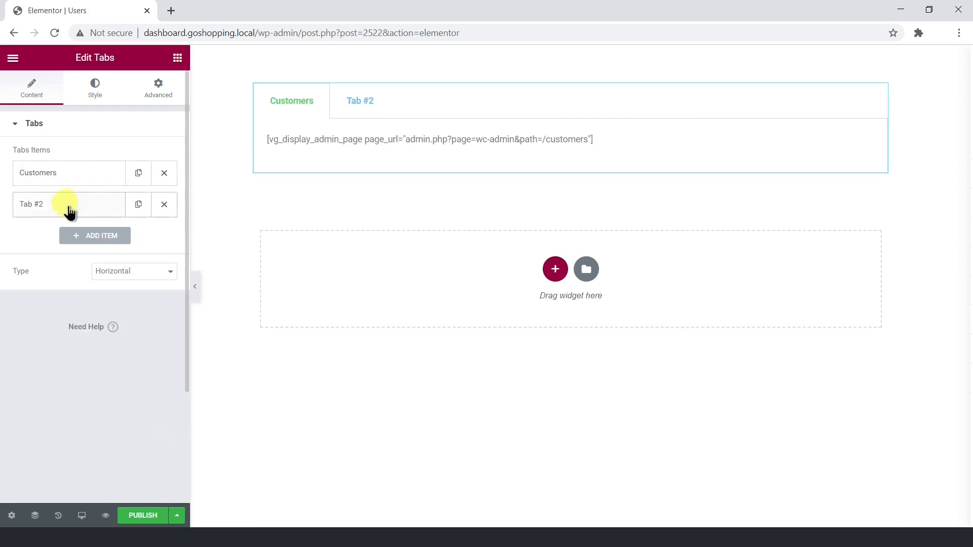
Step: Rename Tab #2 'Users' with shortcode [vg_display_admin_page page_url="users.php"]
type("Users")
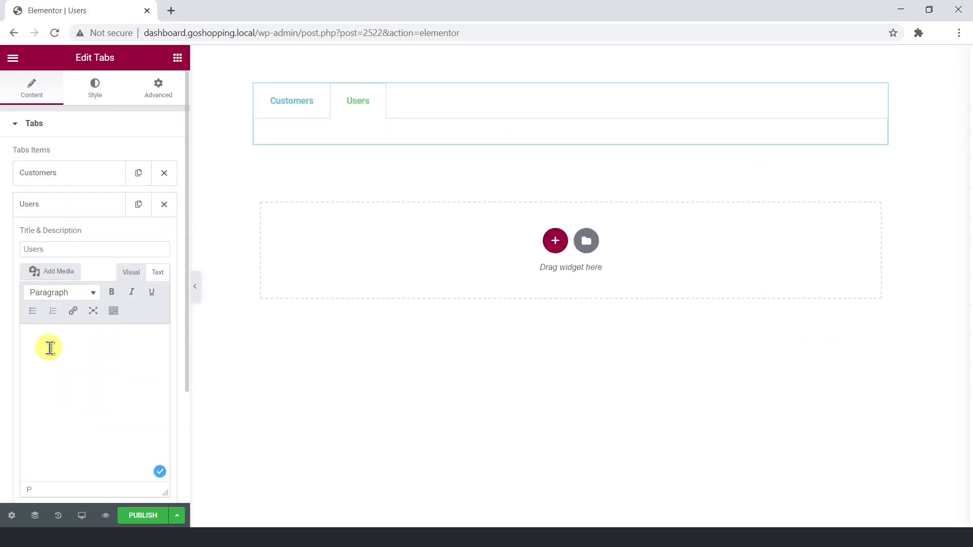
type("[vg_display_admin_page page_url=\"users.php\"]")
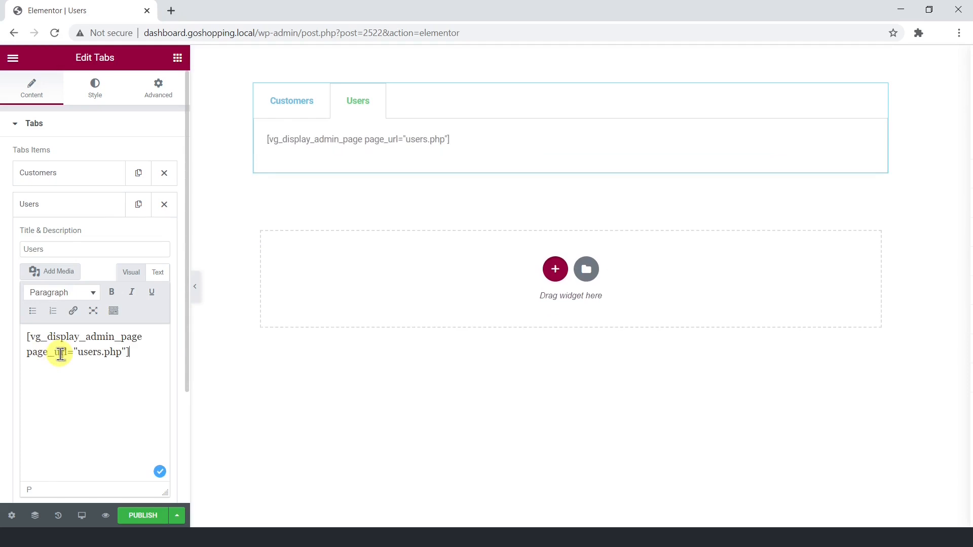
left_click(69, 204)
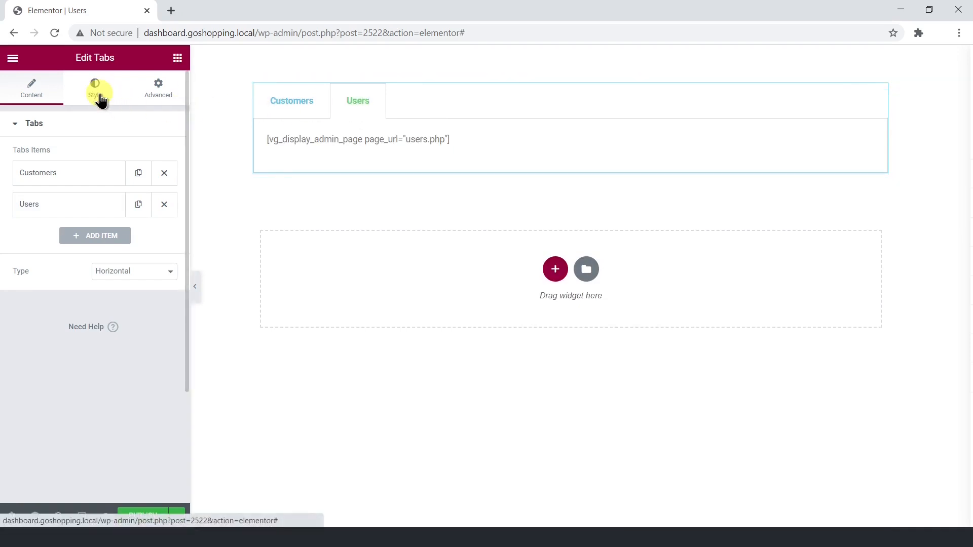
Step: Style tab titles dark grey with a black active colour, then preview the page
left_click(95, 87)
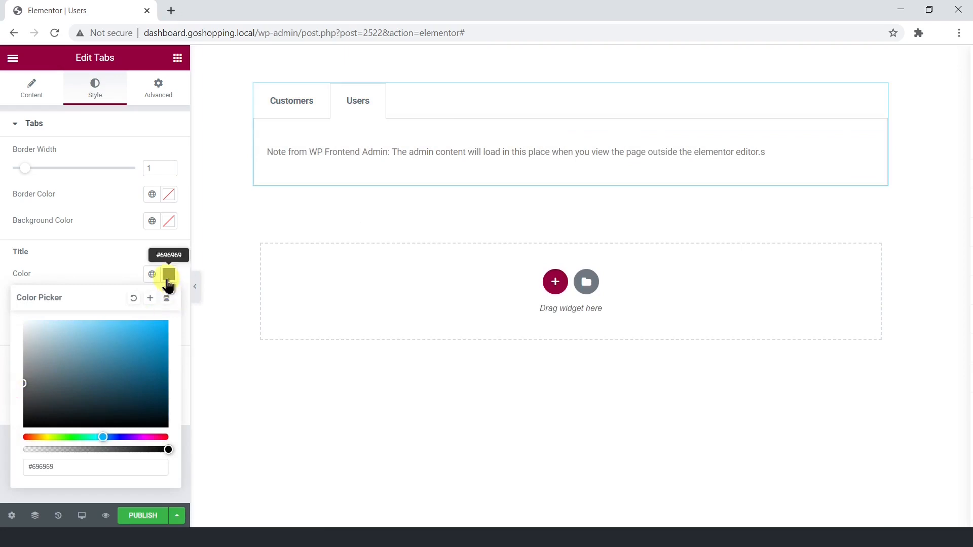
left_click(168, 301)
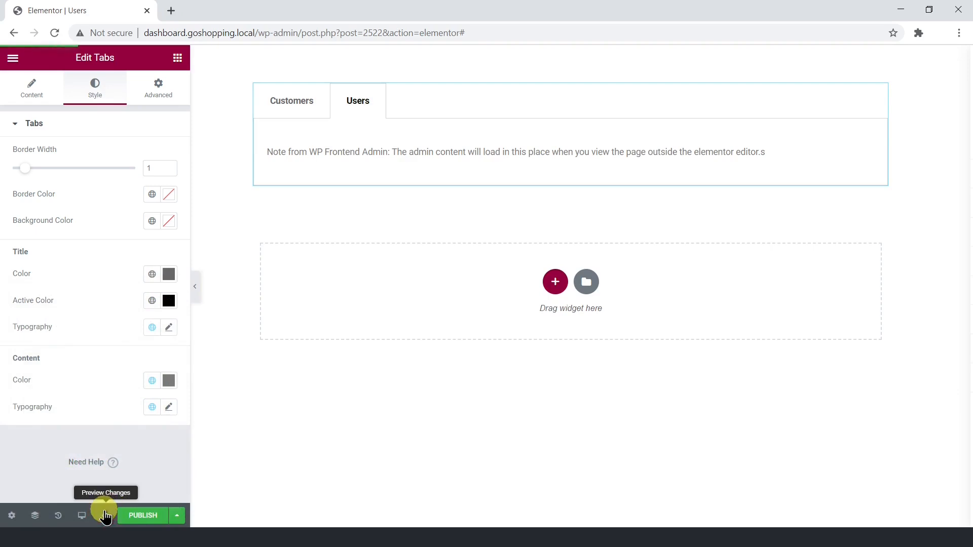
left_click(105, 515)
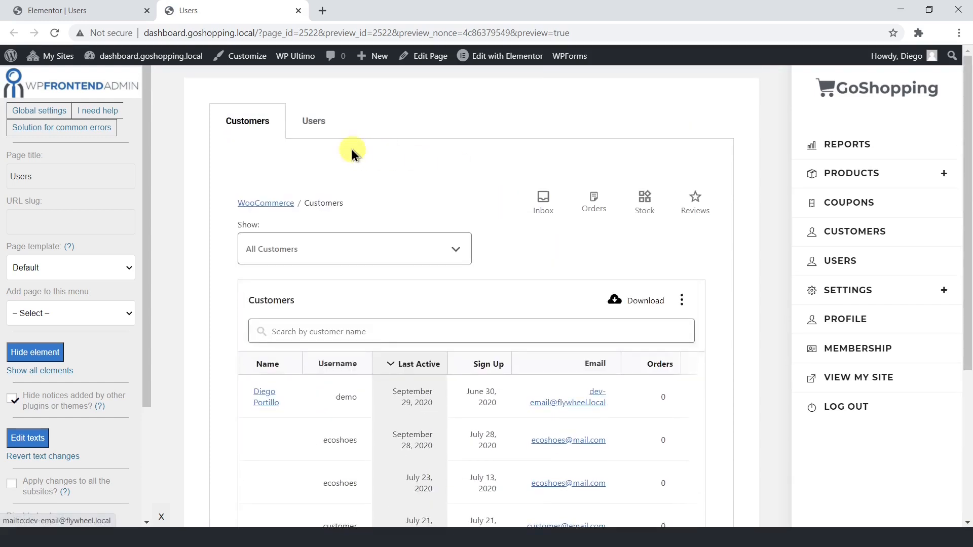
Step: Switch the preview to the Users tab to load the WordPress users list
left_click(313, 121)
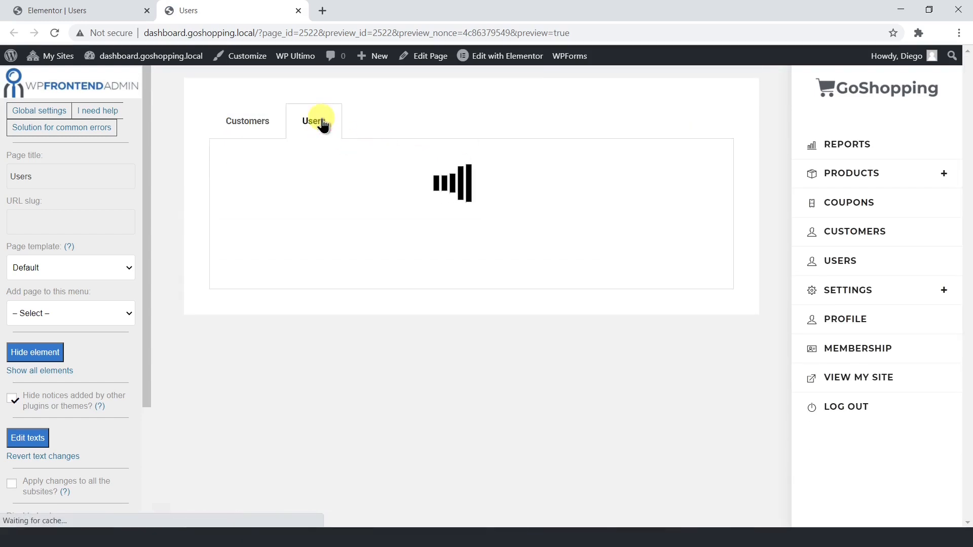
left_click(313, 121)
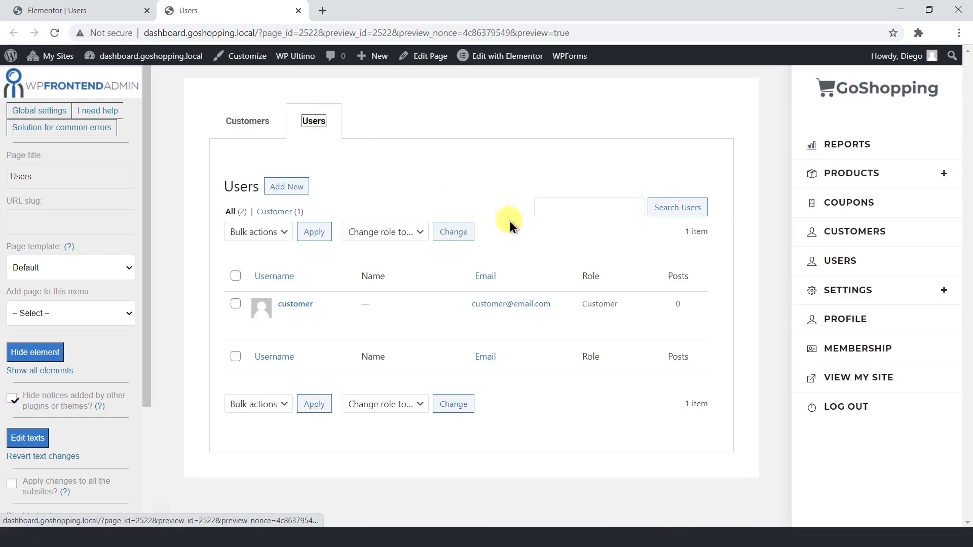
mouse_move(435, 313)
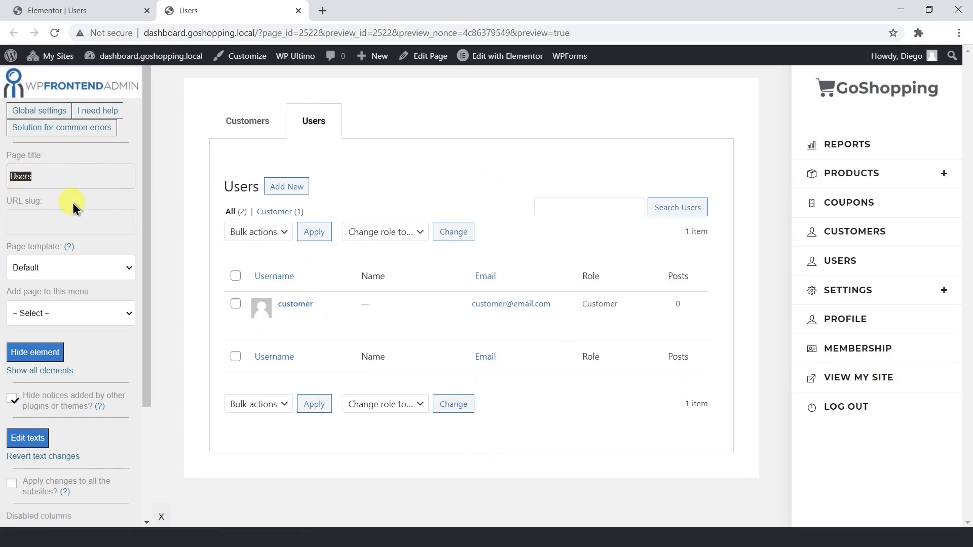
Step: Set the page URL slug to users-1 and select My New Menu as its menu
left_click(70, 221)
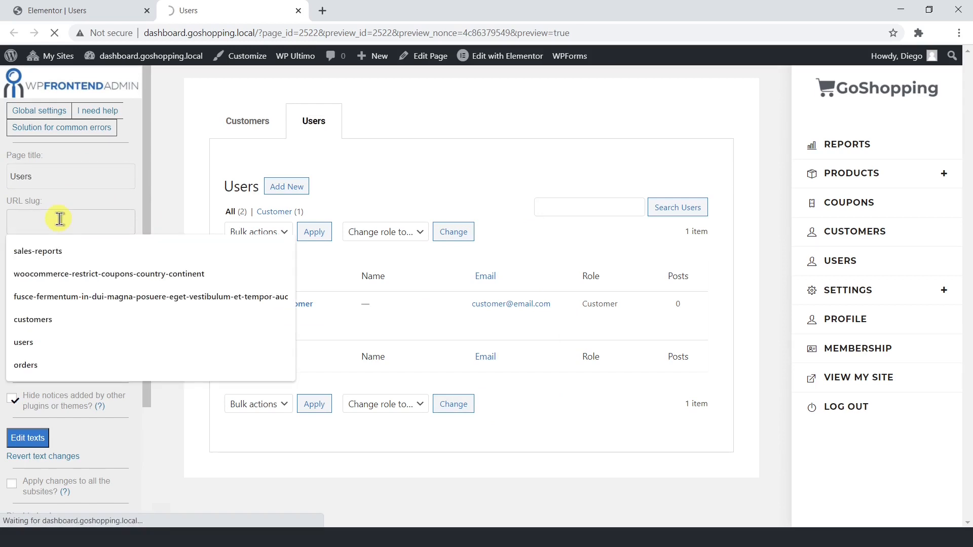
left_click(23, 342)
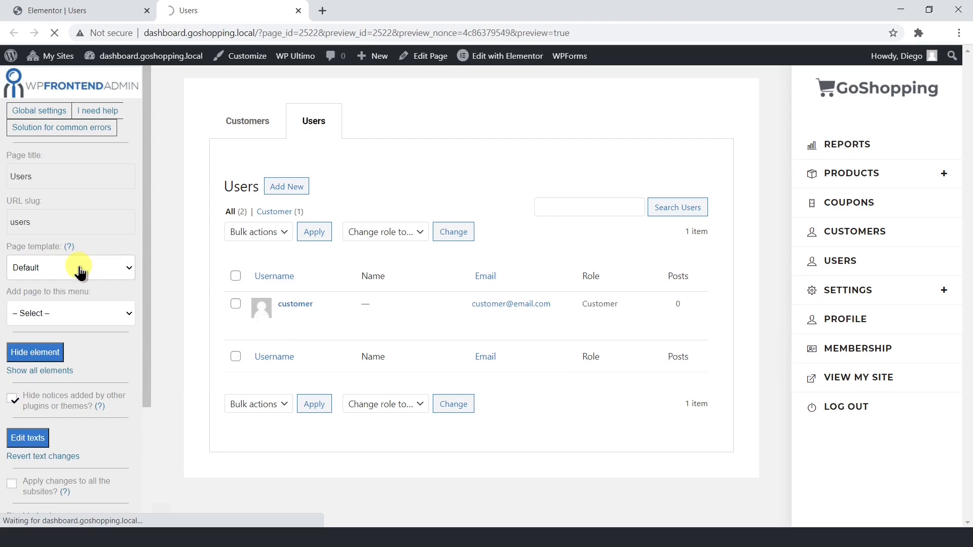
left_click(70, 313)
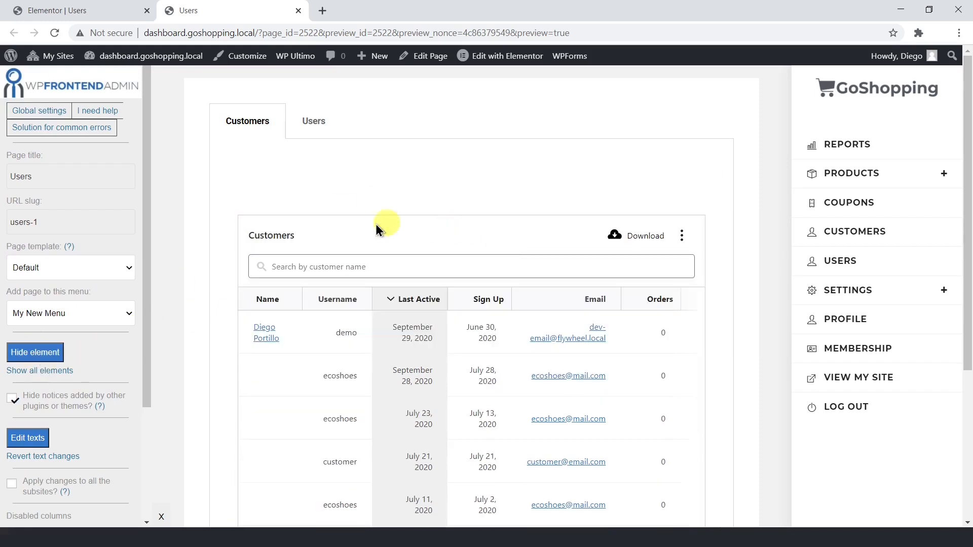
Step: Save the Users page settings, publishing it with a USERS menu link
scroll("down", 3)
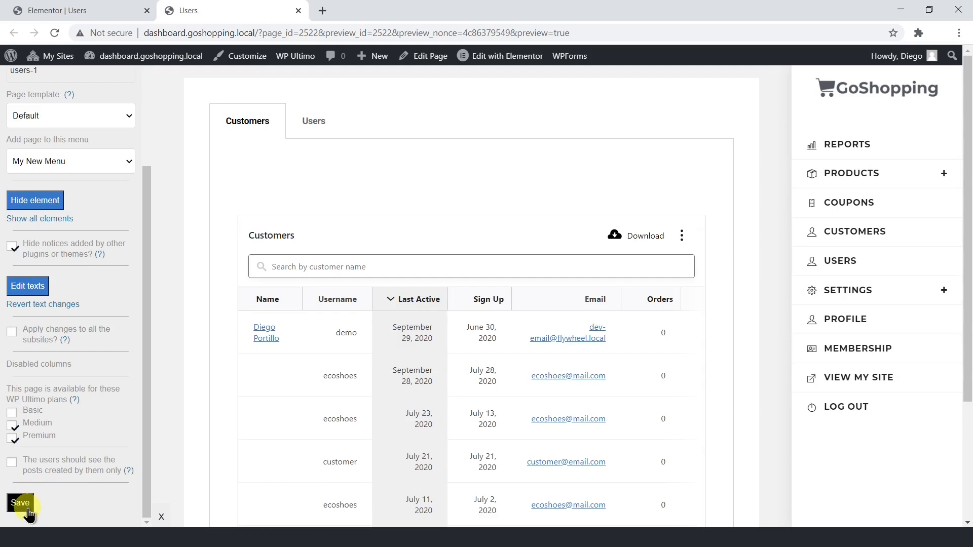
left_click(20, 503)
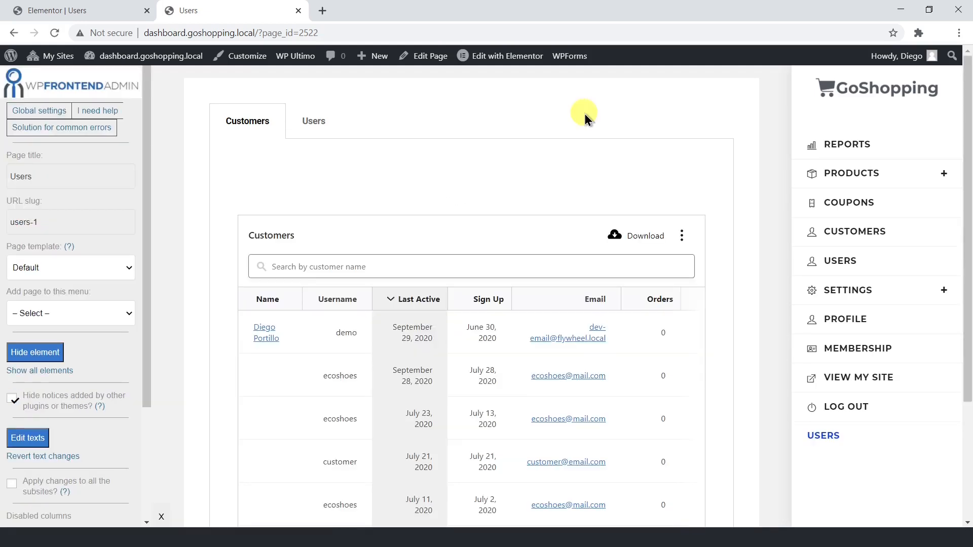
mouse_move(825, 436)
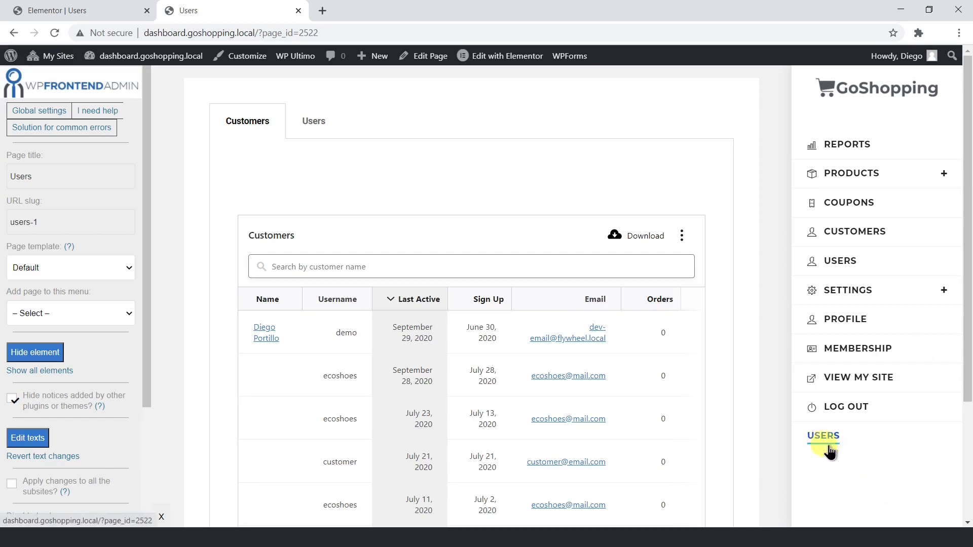